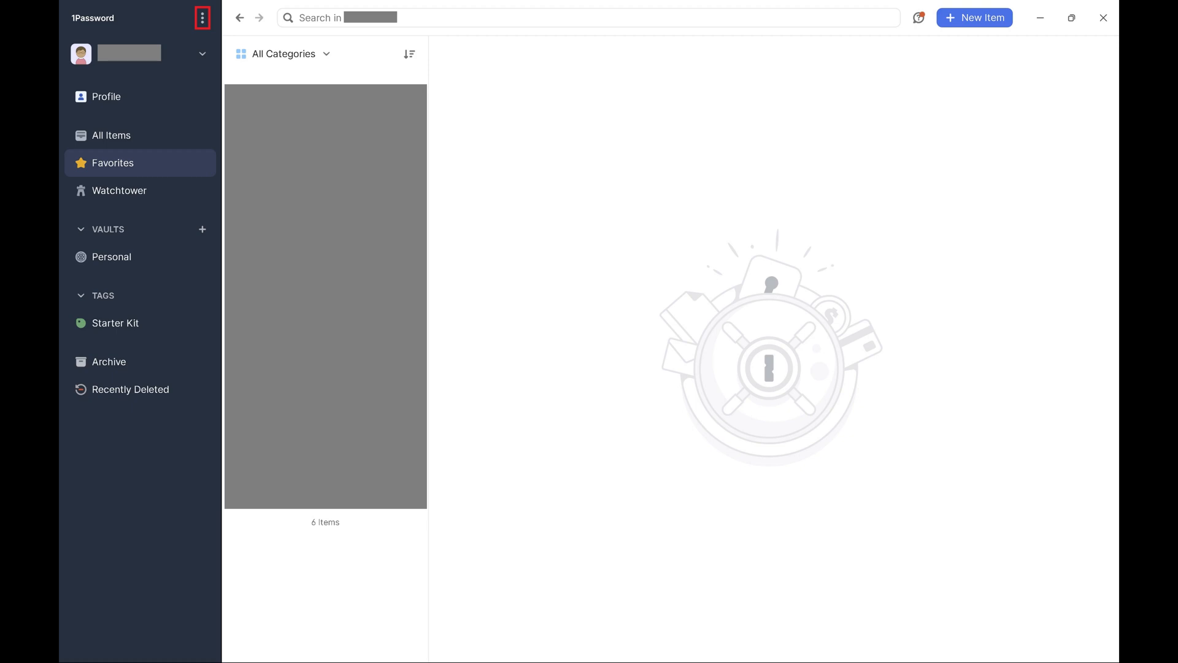
Step: Open 1Password Settings from the three-dot menu beside the app title
click(202, 17)
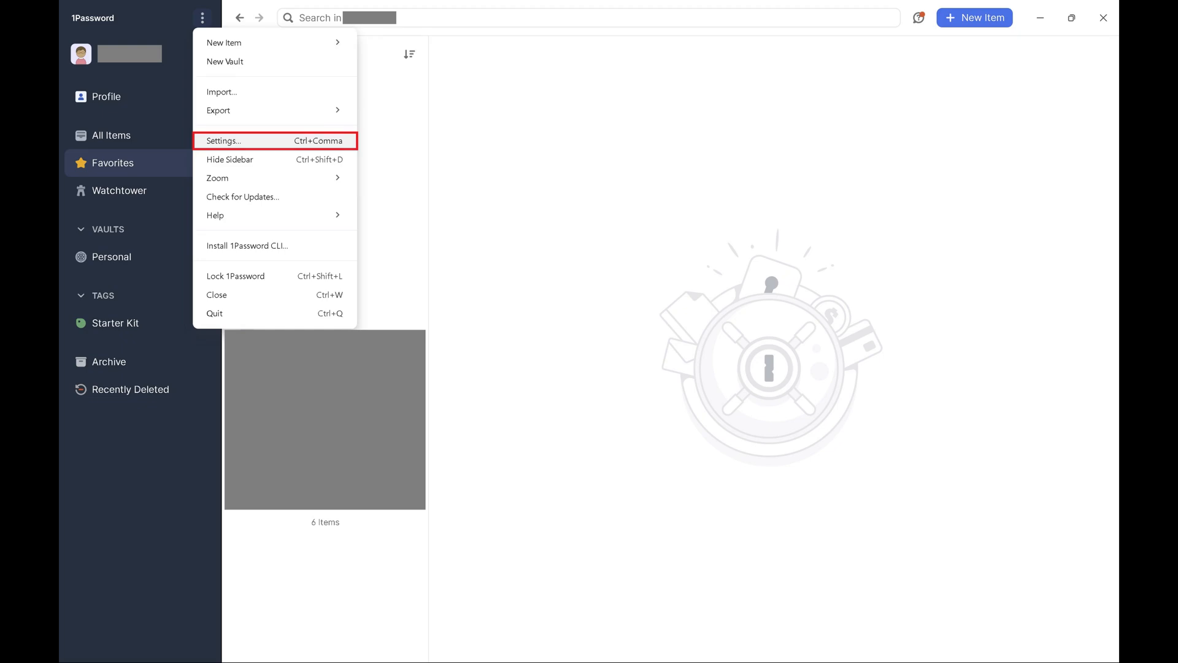
click(223, 140)
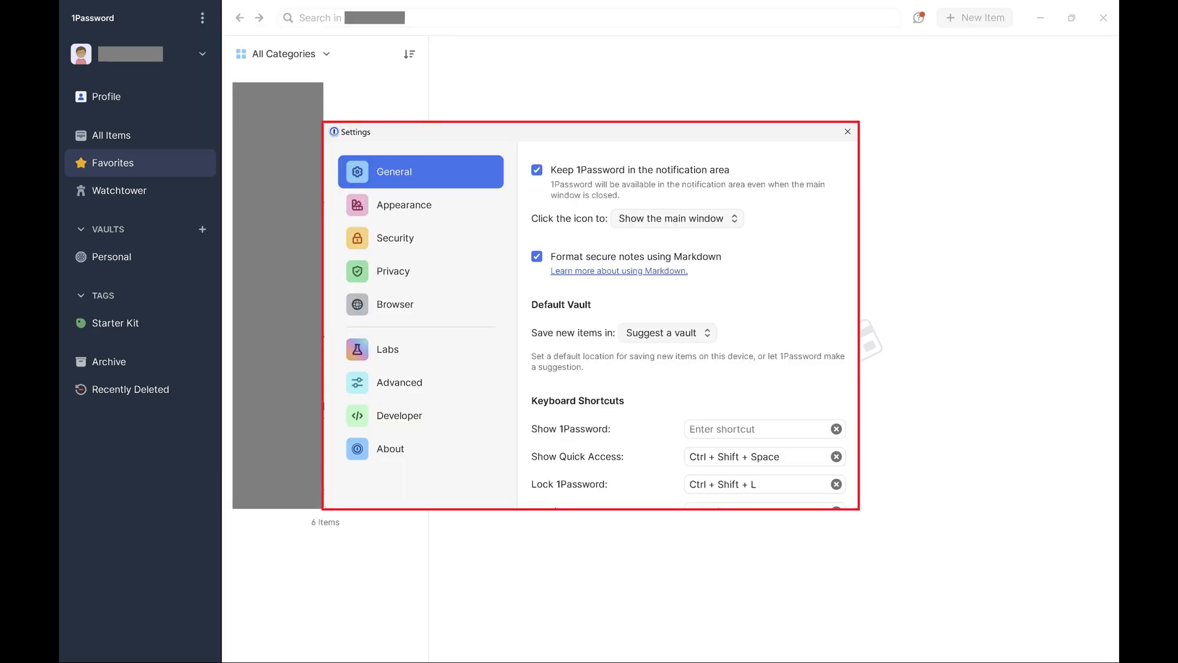
Step: Switch the Settings window to the Security section
click(406, 238)
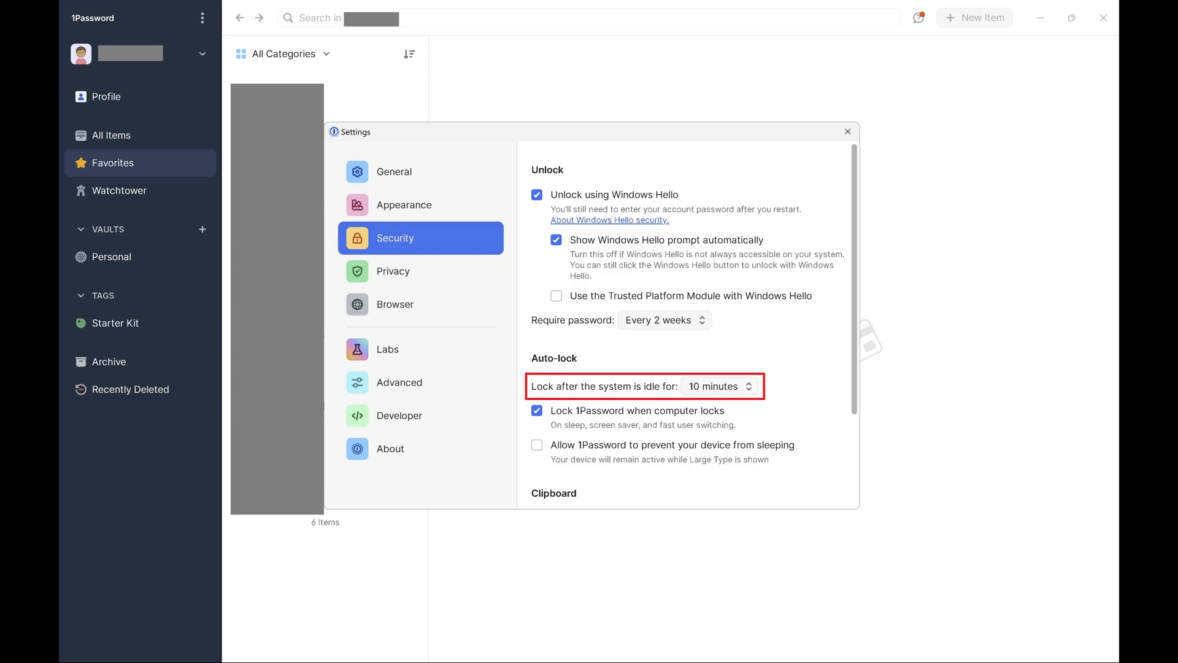
Step: Change the system-idle auto-lock timeout from 10 minutes to 30 minutes
click(718, 385)
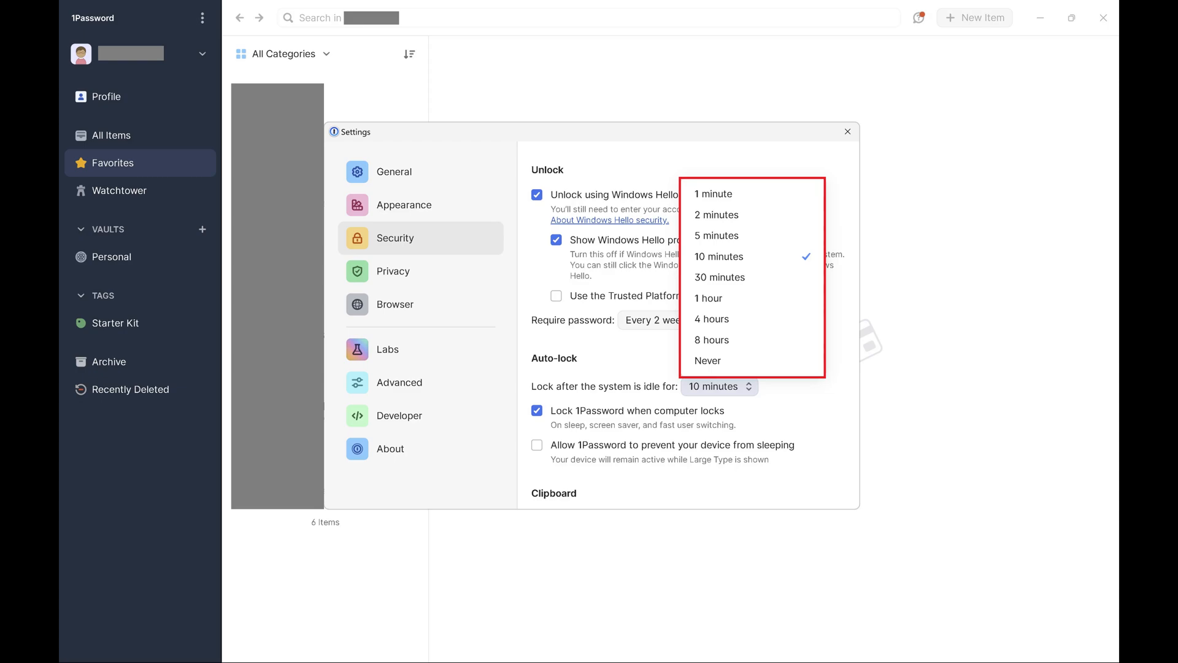
click(719, 277)
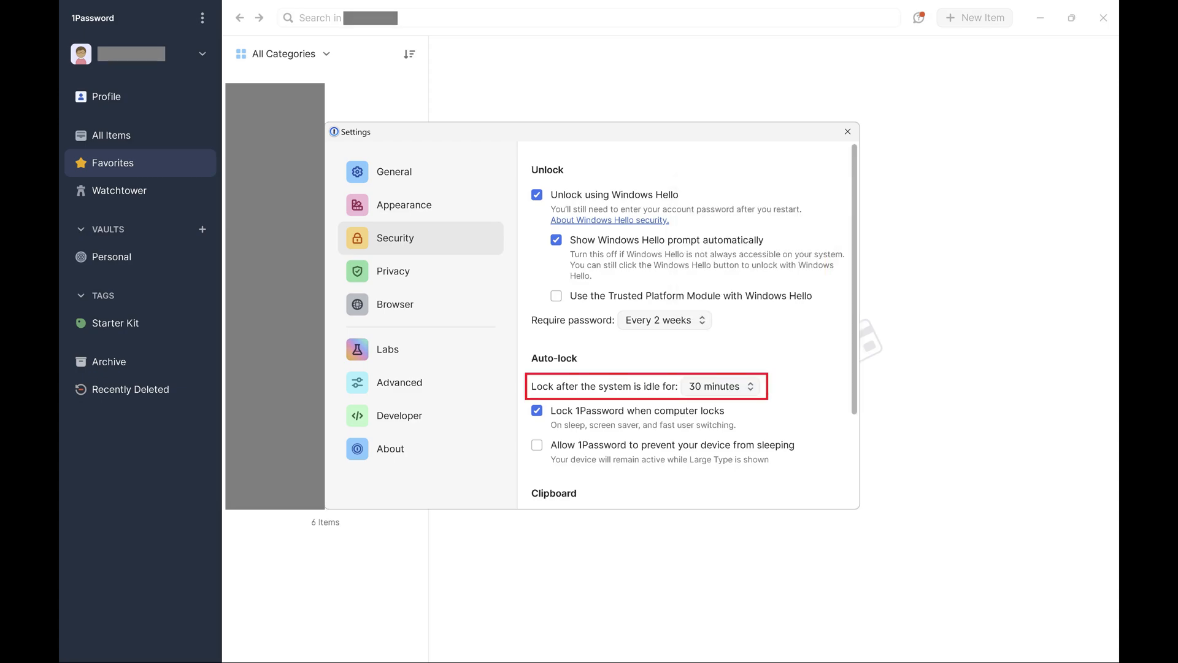